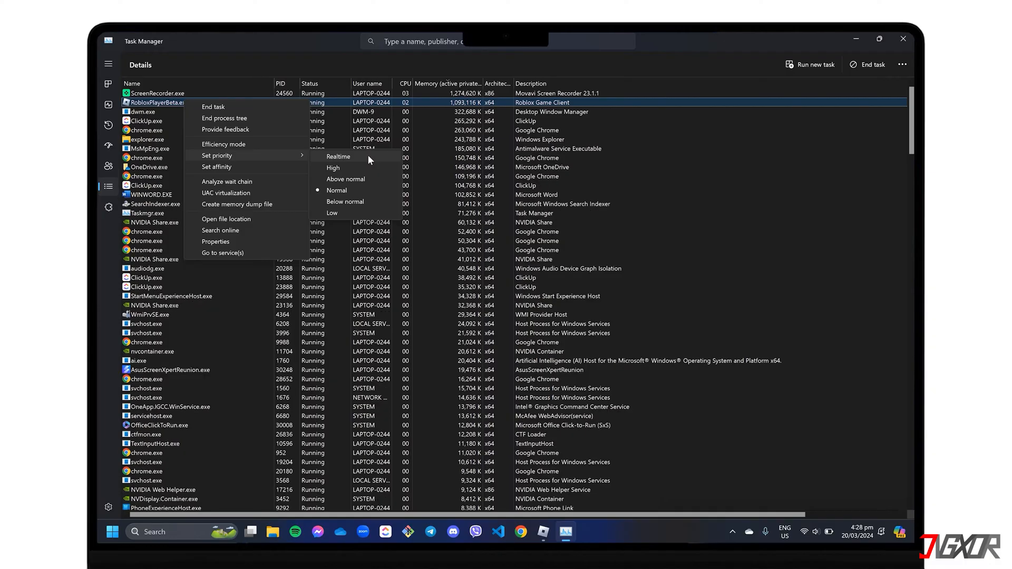
{"action": "mouse_move", "coordinate": [426, 148]}
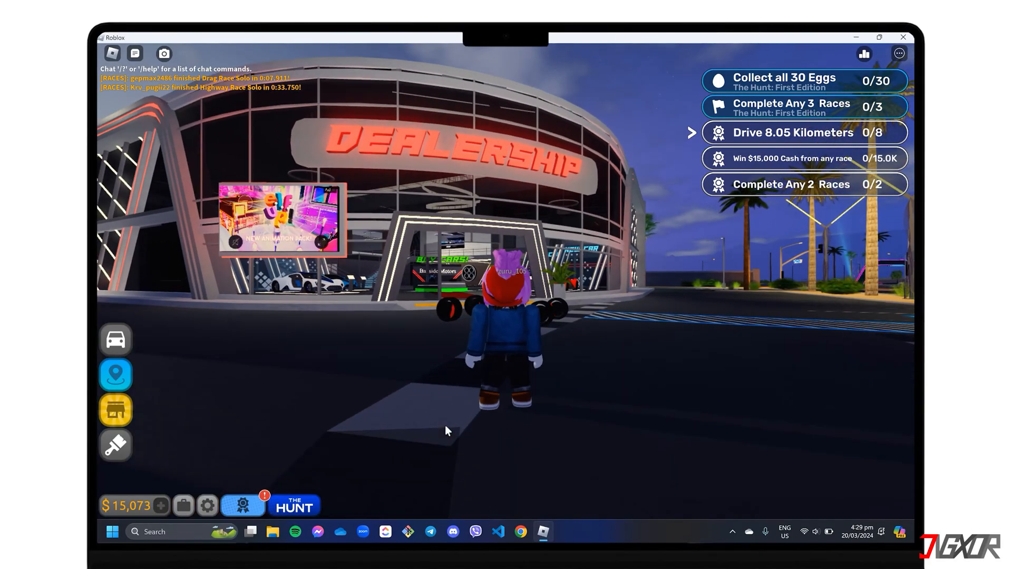
Minimize the game and bring Chrome forward on the Roblox Avatar Editor tab.
{"action": "left_click", "coordinate": [904, 37]}
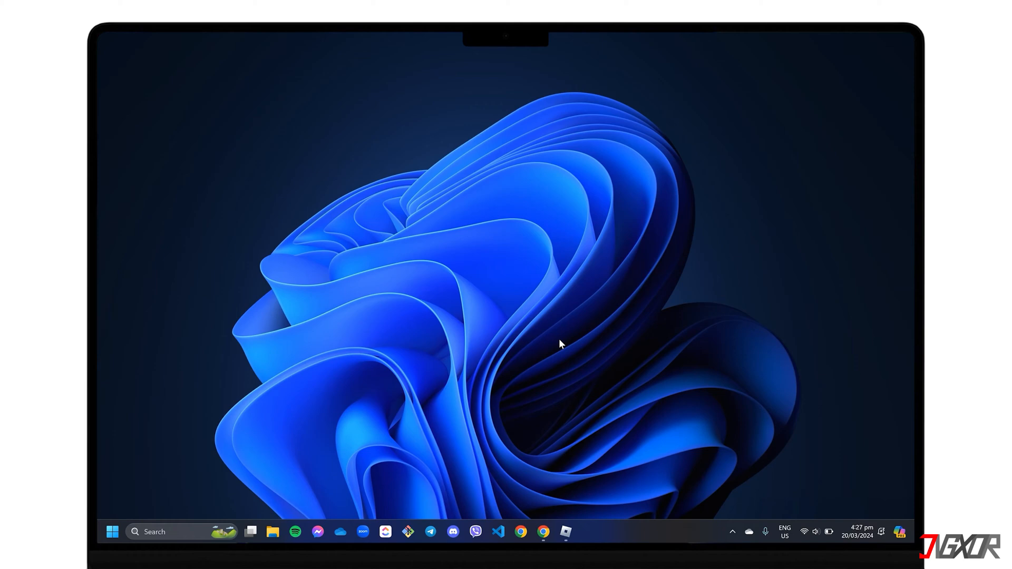
{"action": "left_click", "coordinate": [544, 532]}
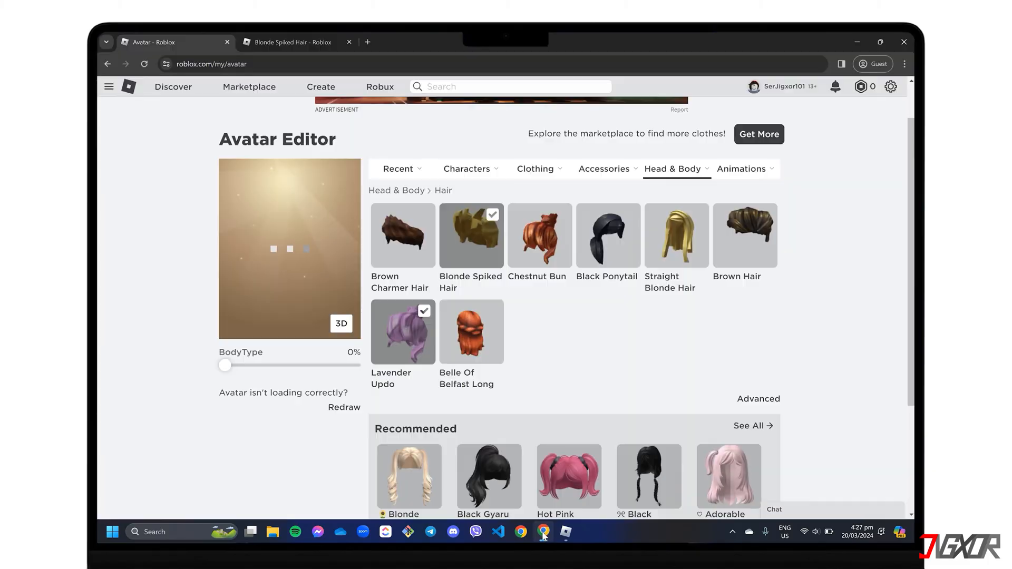
{"action": "left_click", "coordinate": [349, 42]}
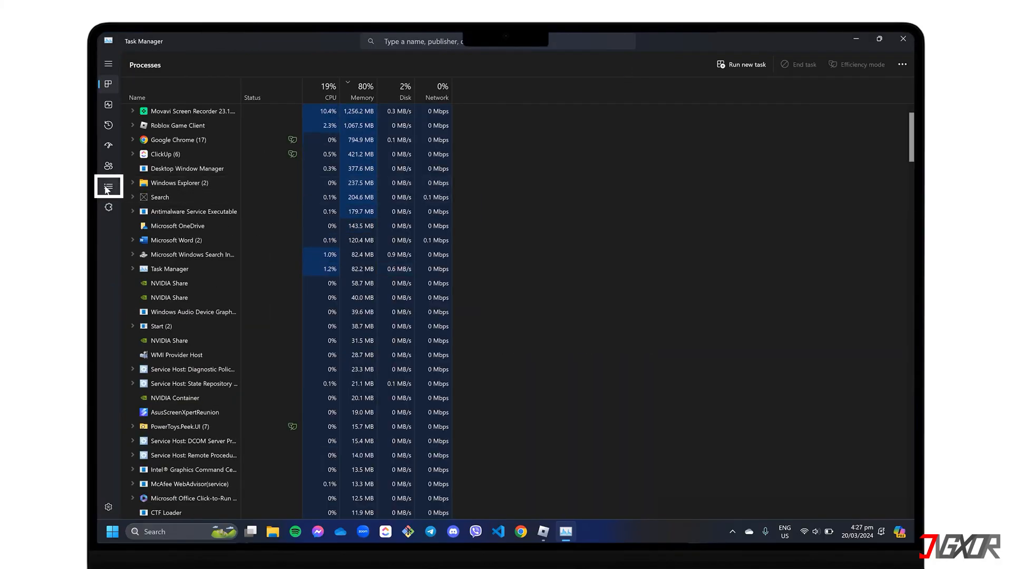
Show the Details view and select RobloxPlayerBeta.exe (Roblox Game Client, PID 20496).
{"action": "left_click", "coordinate": [109, 188]}
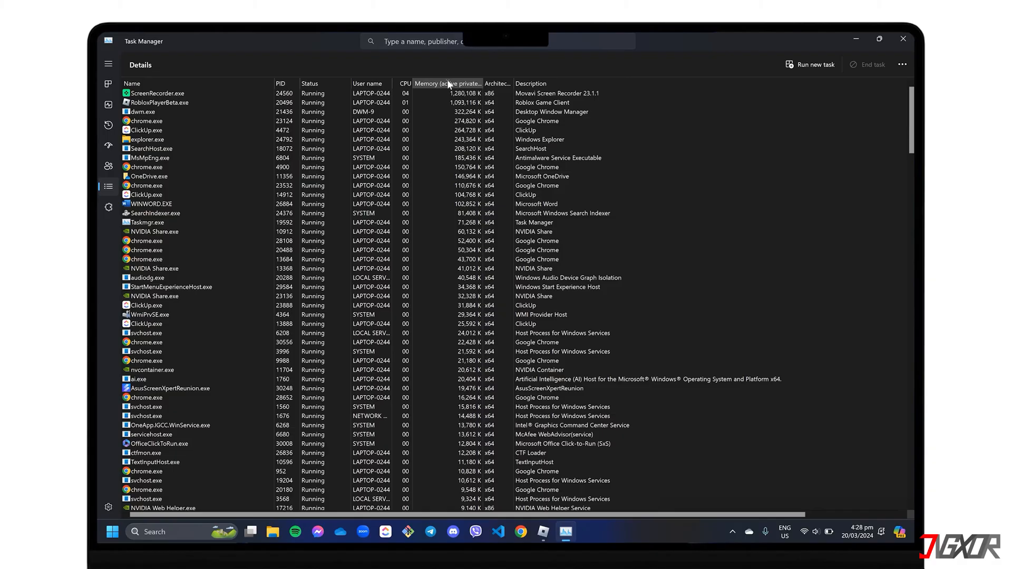
{"action": "left_click", "coordinate": [174, 102]}
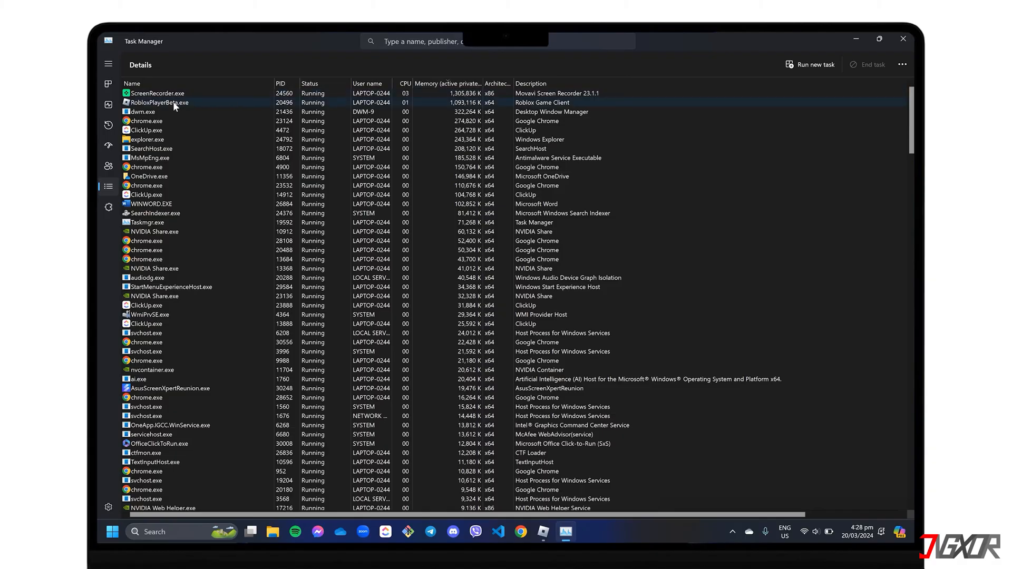
{"action": "right_click", "coordinate": [155, 102]}
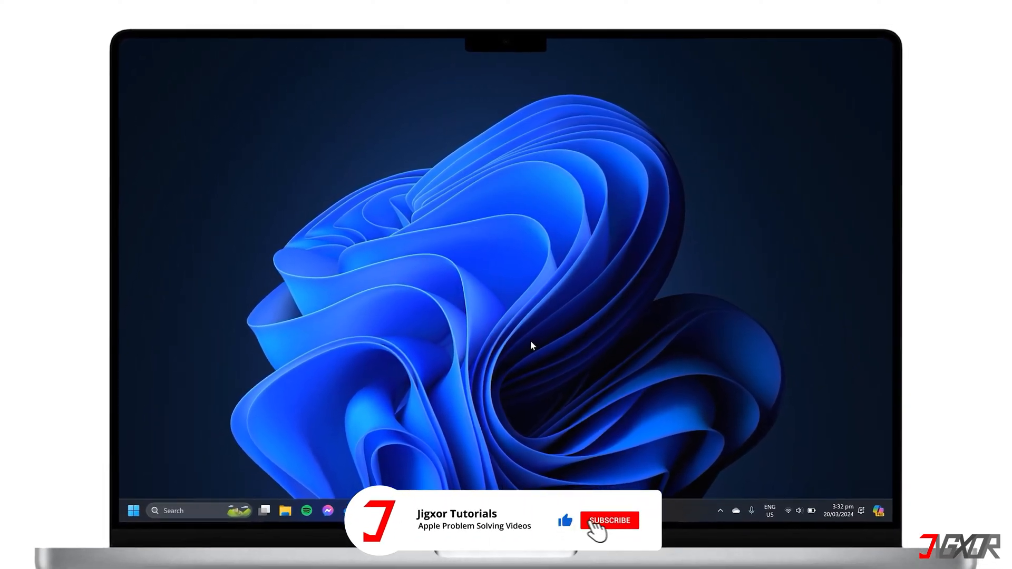
{"action": "left_click", "coordinate": [610, 520]}
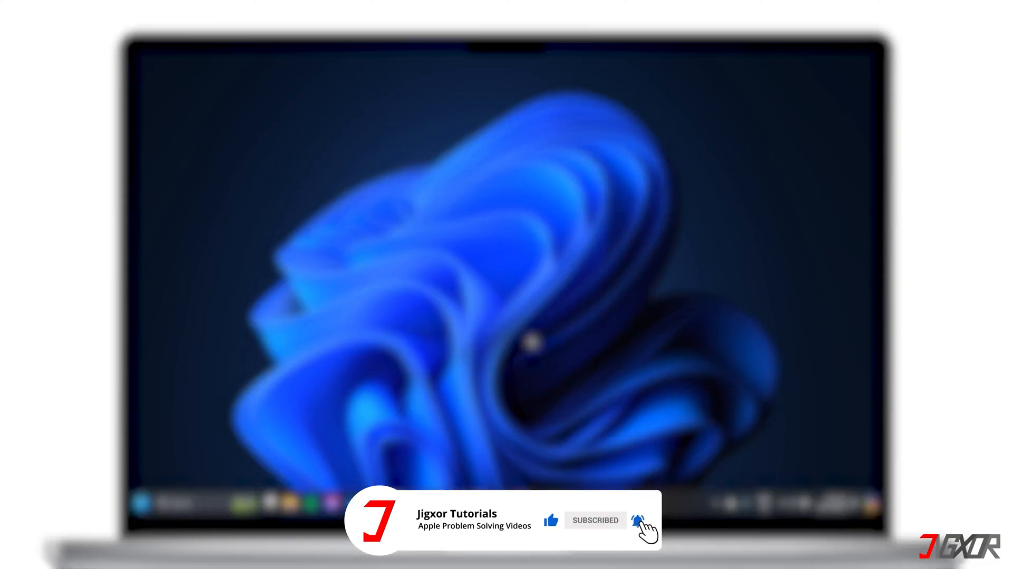